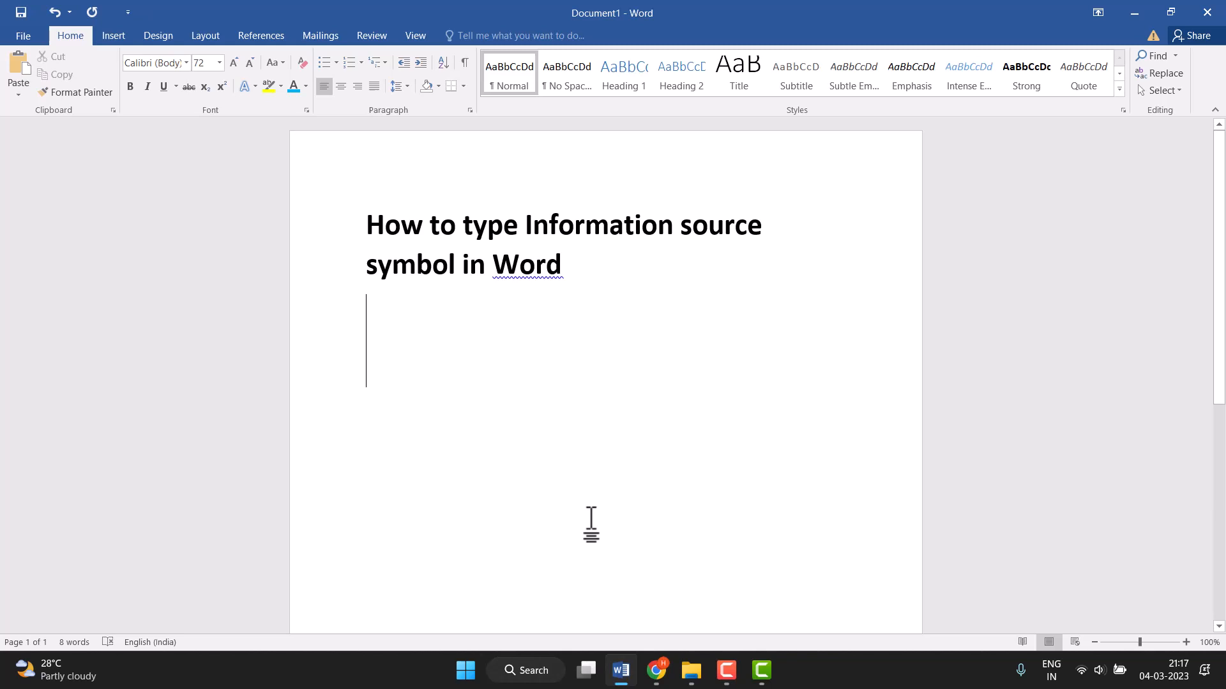
pyautogui.moveTo(114, 36)
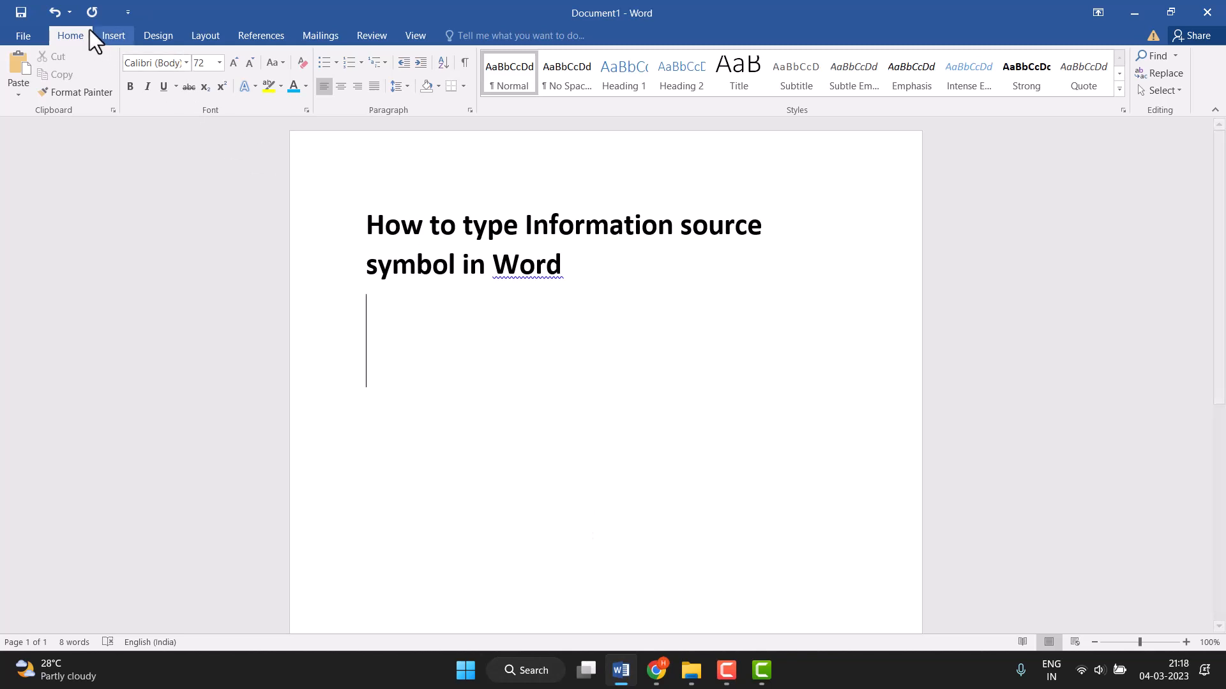
# Step: Open the Symbol dropdown from the Insert tab's Symbols group
pyautogui.click(114, 35)
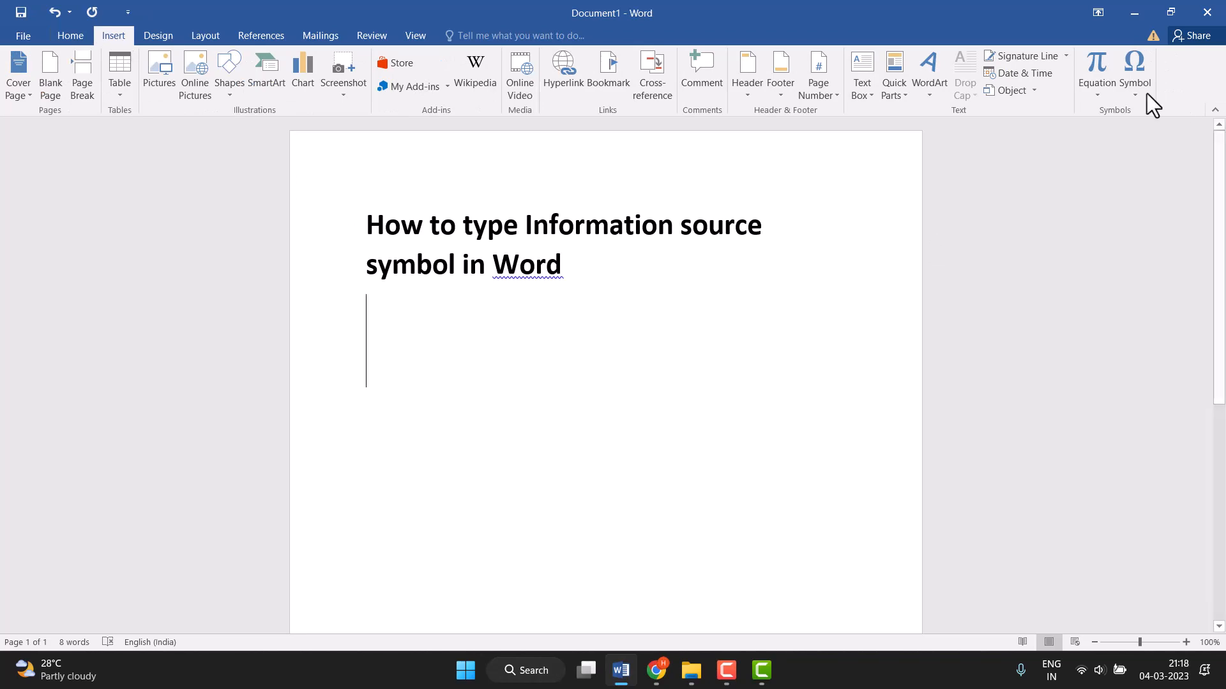
pyautogui.click(1133, 74)
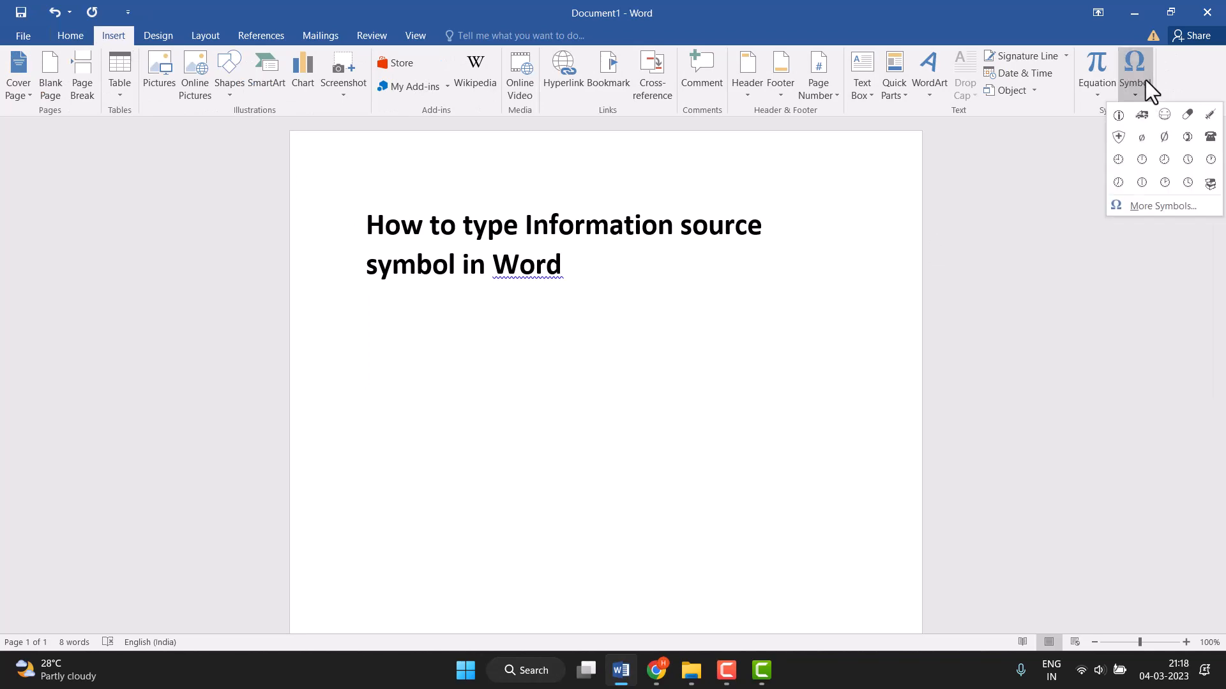
# Step: Open More Symbols and set the symbol font to Times New Roman
pyautogui.click(1163, 206)
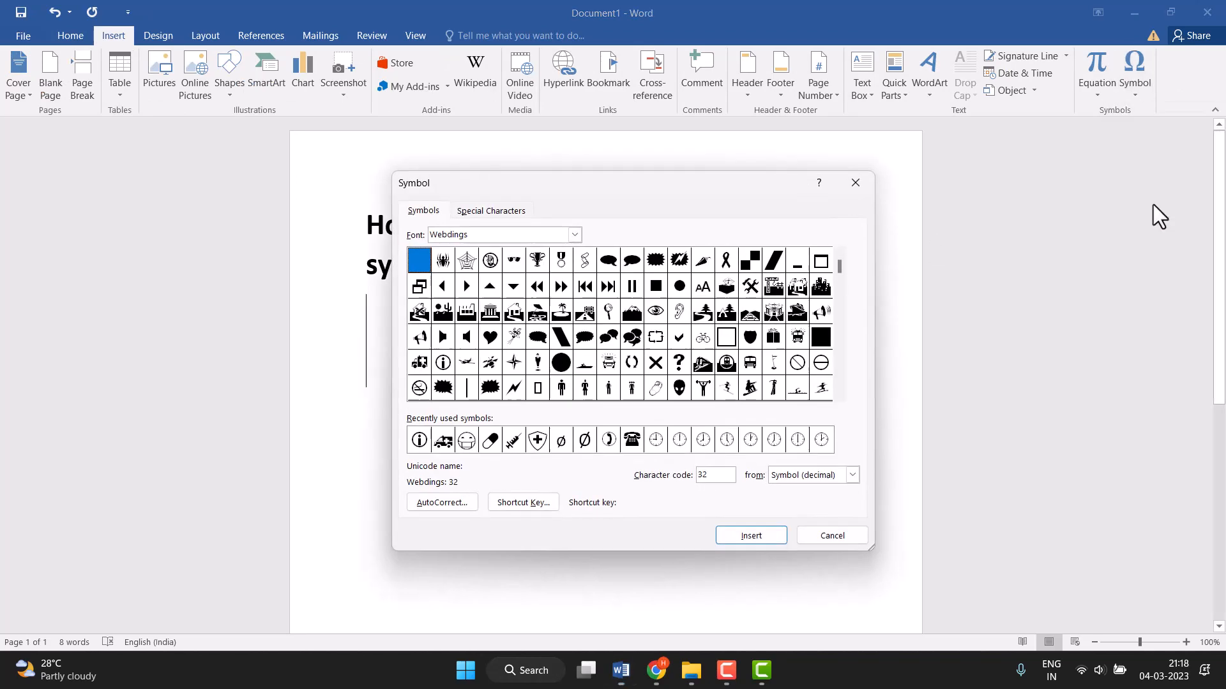
pyautogui.moveTo(1150, 207)
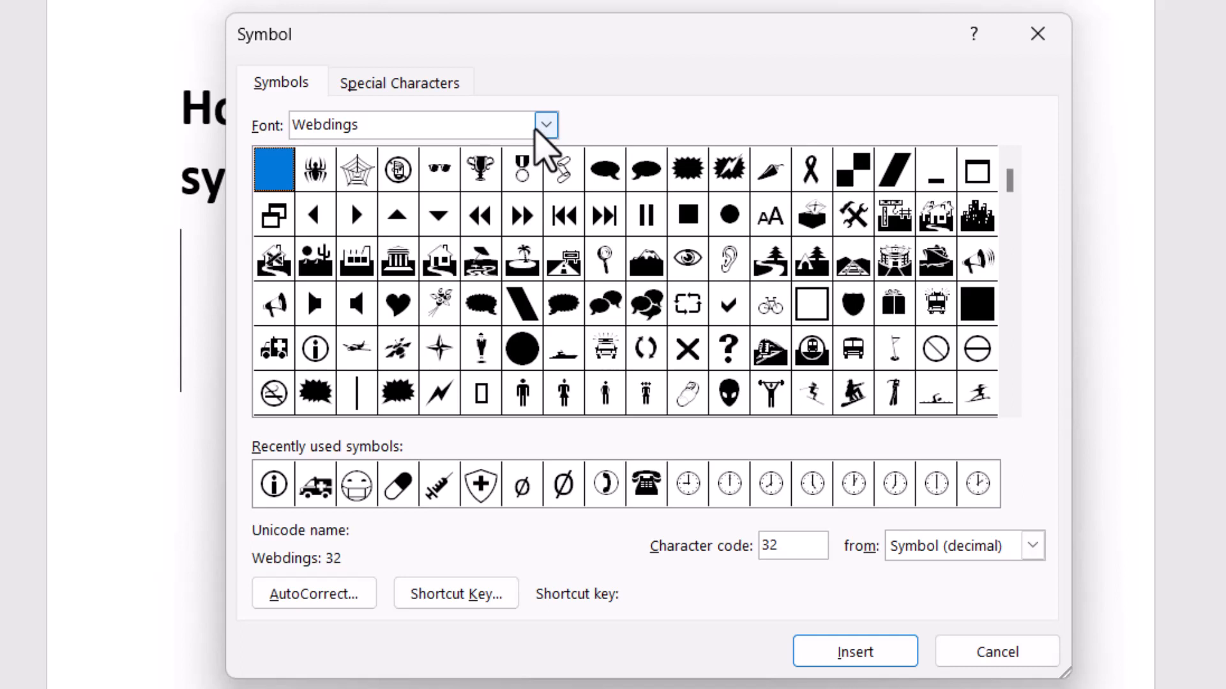
pyautogui.click(545, 124)
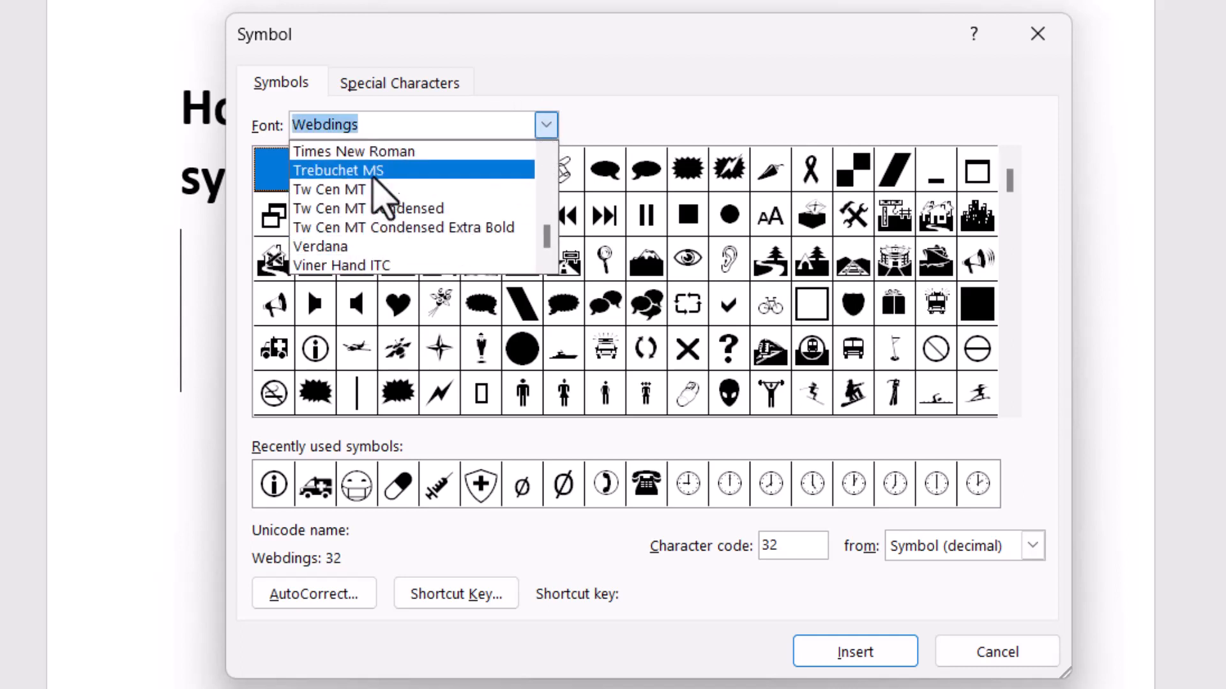
pyautogui.click(374, 151)
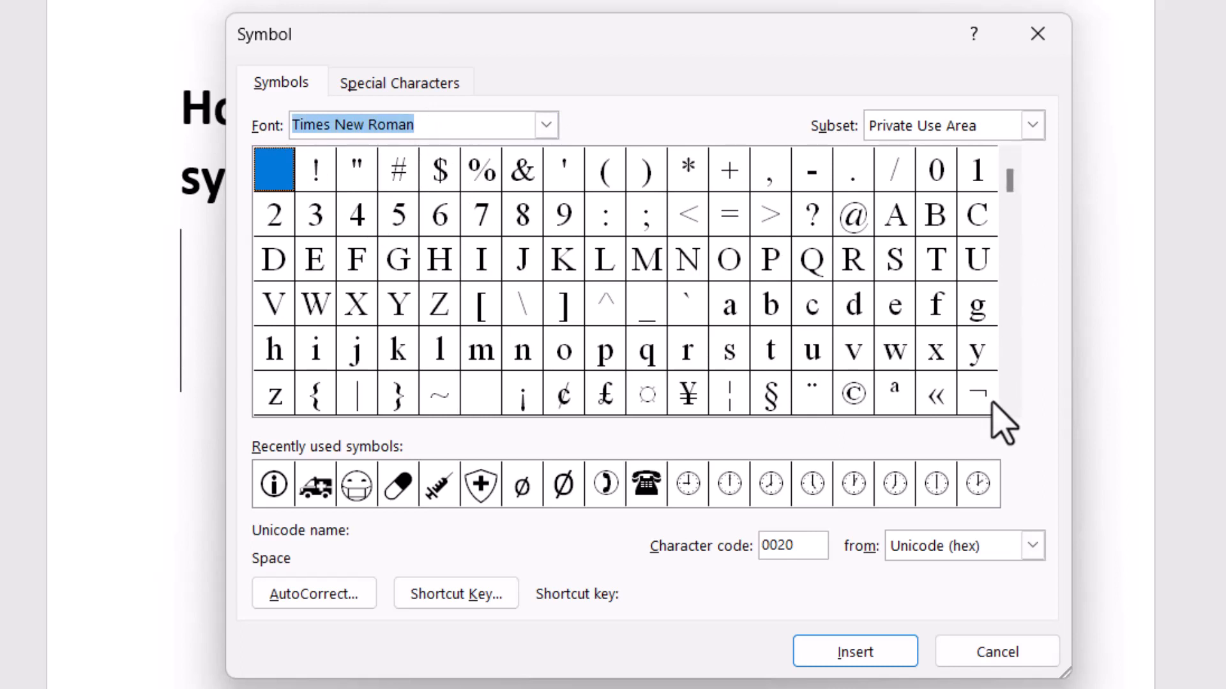
# Step: Browse the Times New Roman grid to the Letterlike Symbols range
pyautogui.scroll(-3)
pyautogui.write('A74C')
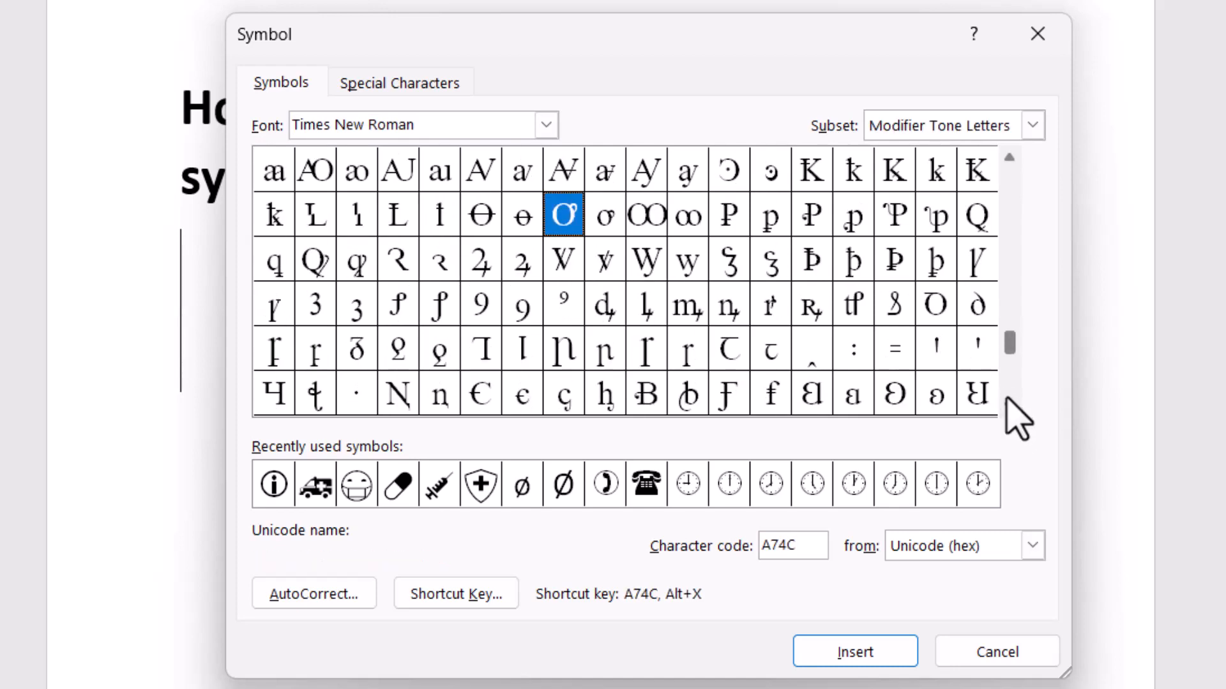
pyautogui.click(563, 216)
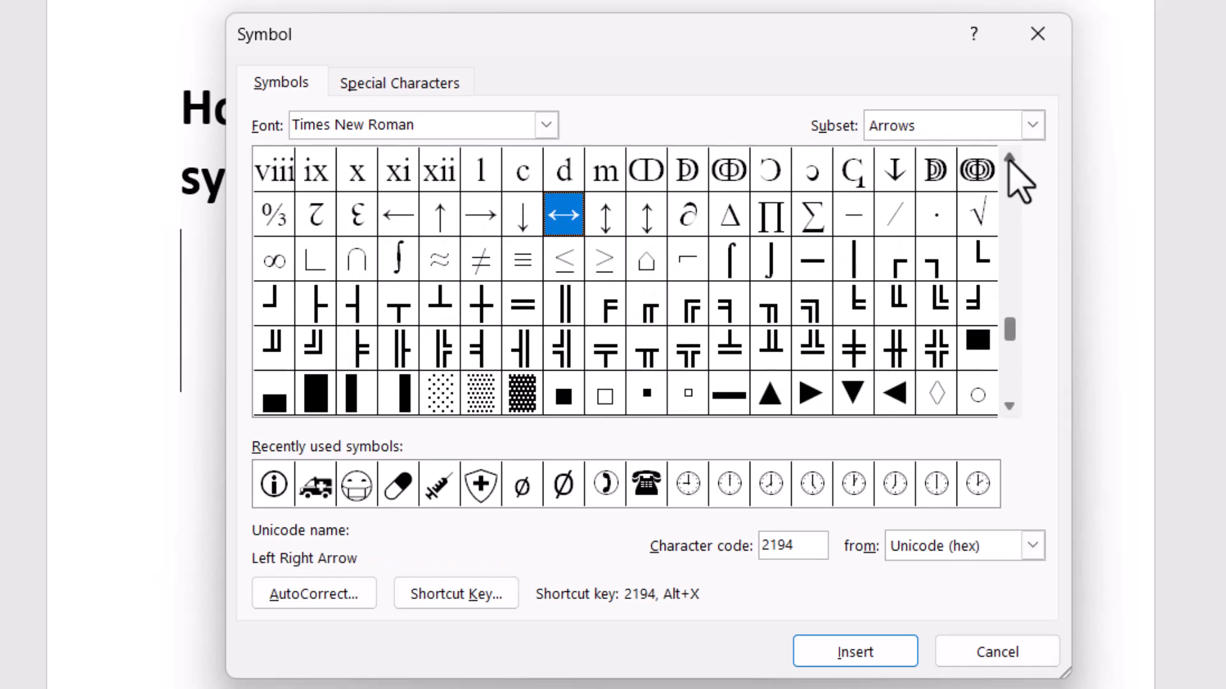
pyautogui.scroll(3)
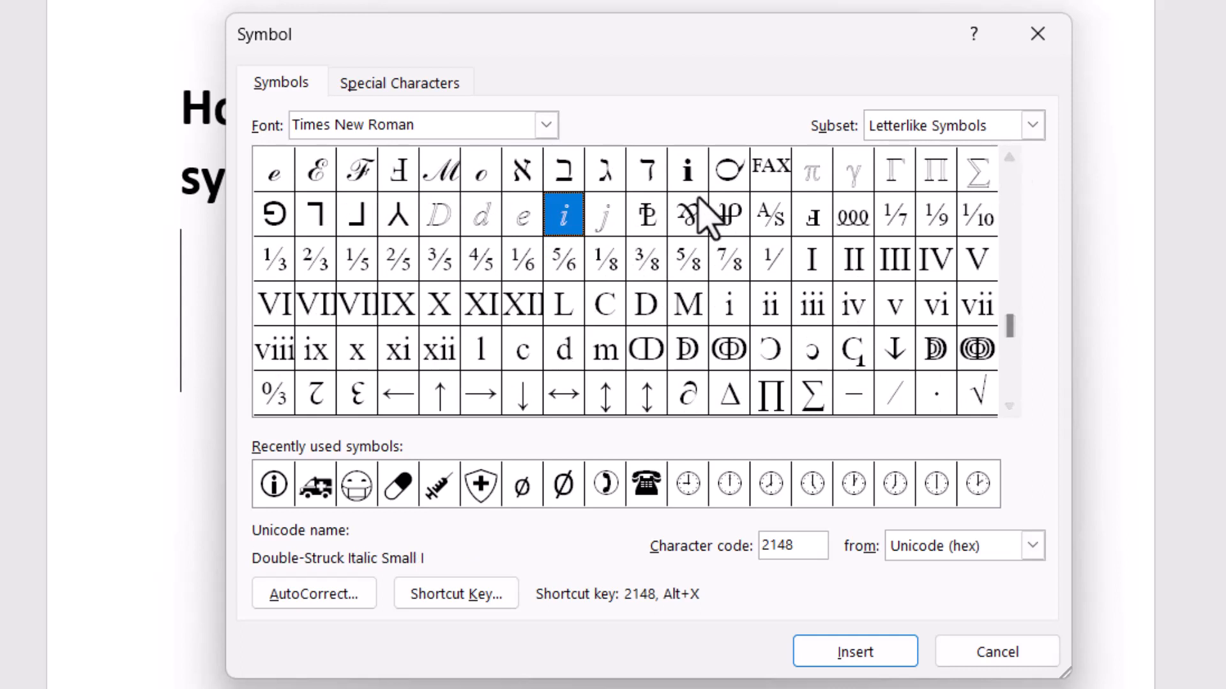
# Step: Insert the Information Source 'i' symbol (code 2139) below the heading
pyautogui.click(687, 169)
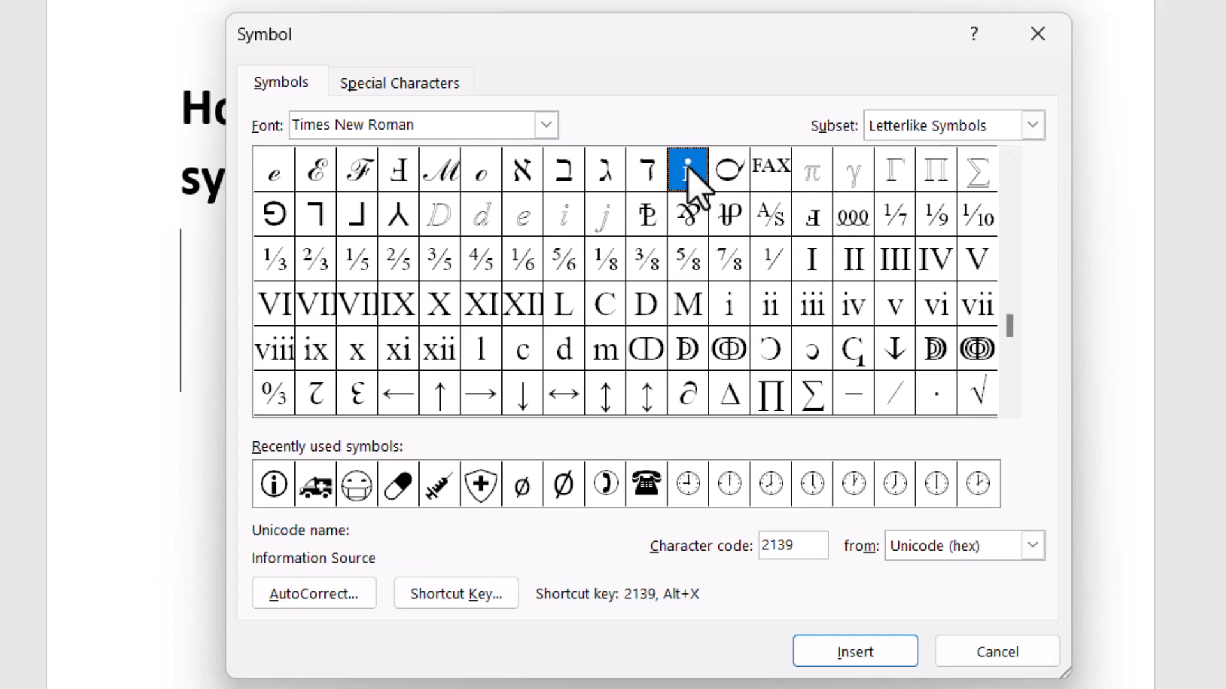
pyautogui.moveTo(328, 582)
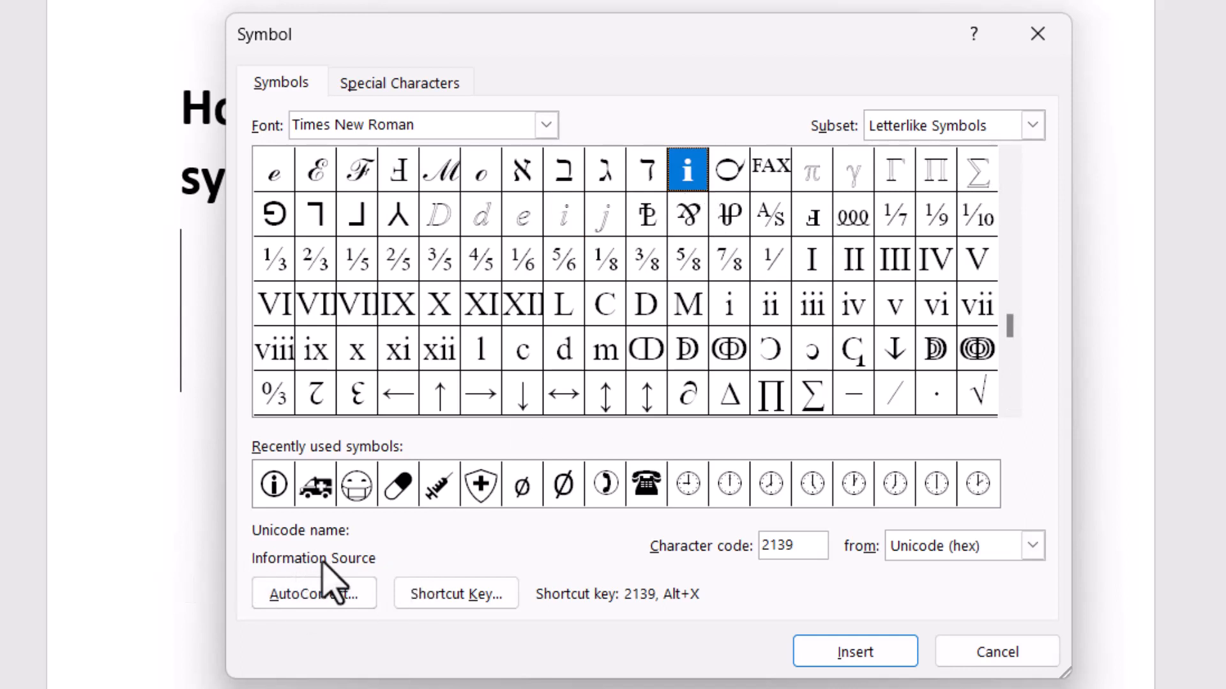
pyautogui.moveTo(812, 551)
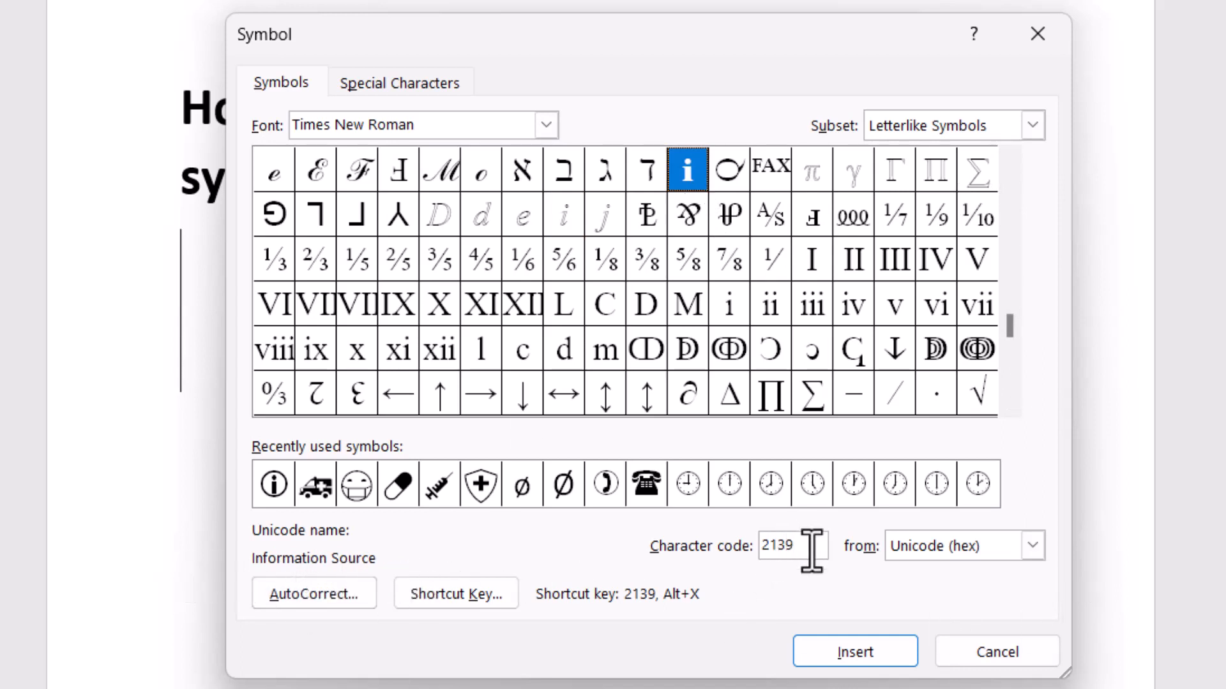
pyautogui.tripleClick(791, 546)
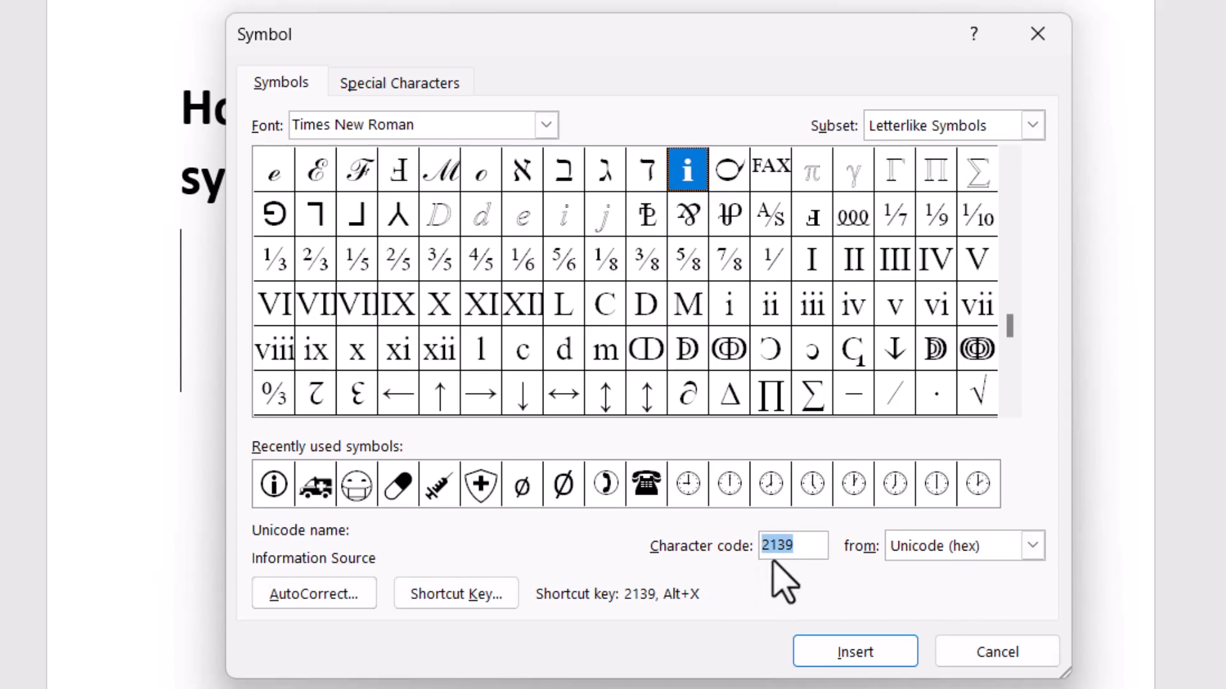
pyautogui.moveTo(790, 594)
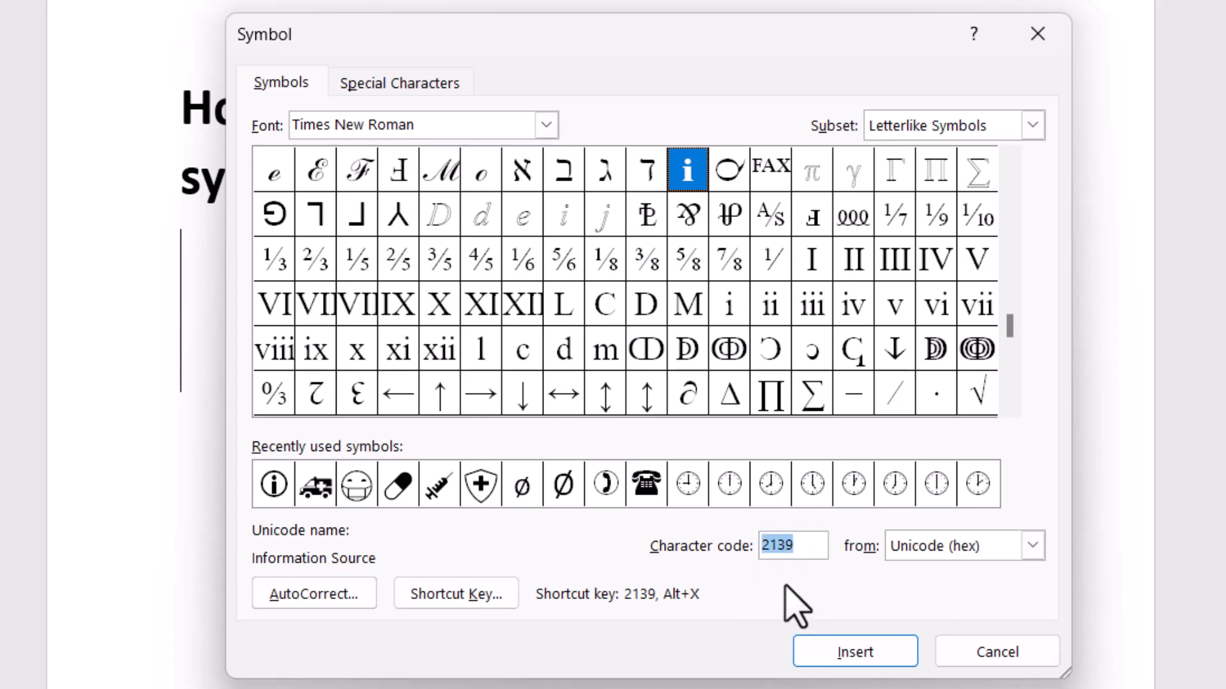
pyautogui.click(854, 651)
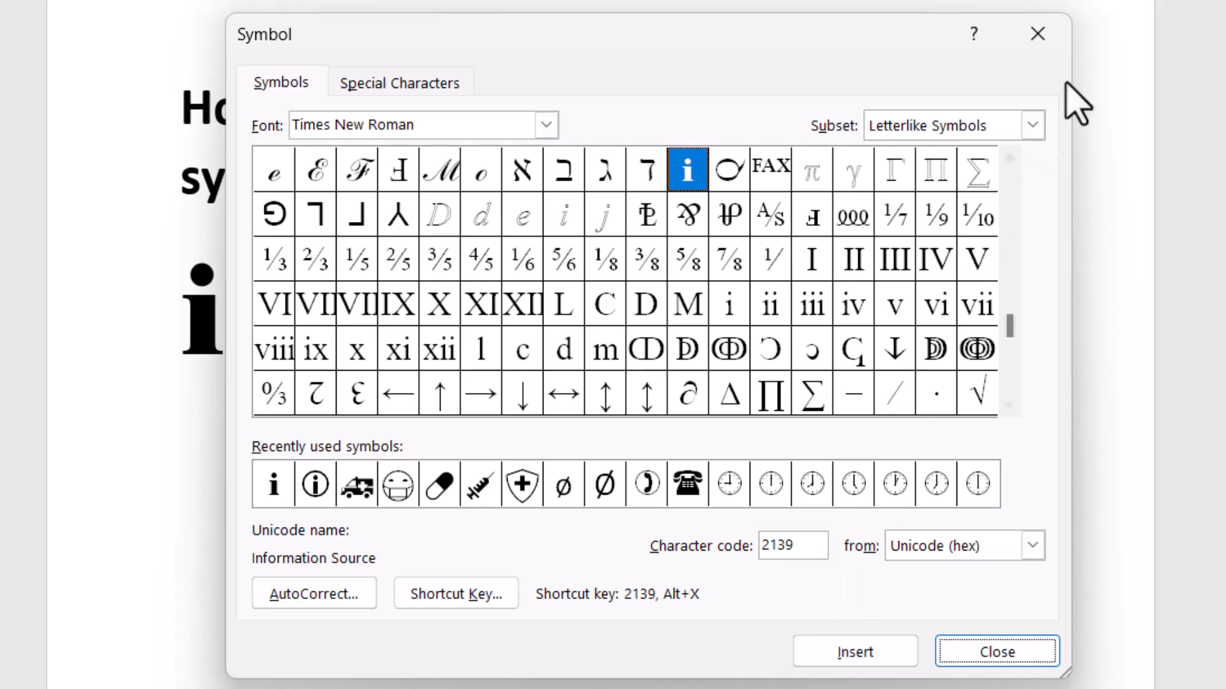
# Step: Close the Symbol dialog, leaving the large 'i' beneath the heading
pyautogui.click(995, 651)
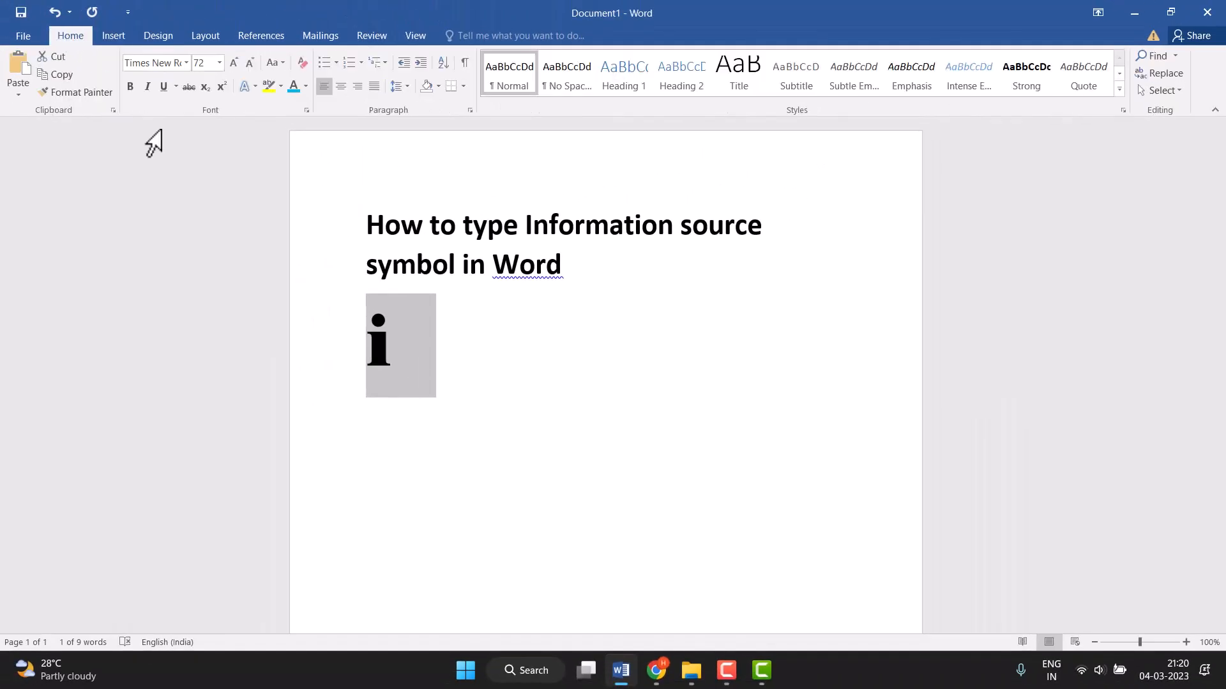
# Step: Color the Information Source 'i' light blue using Font Color
pyautogui.click(305, 87)
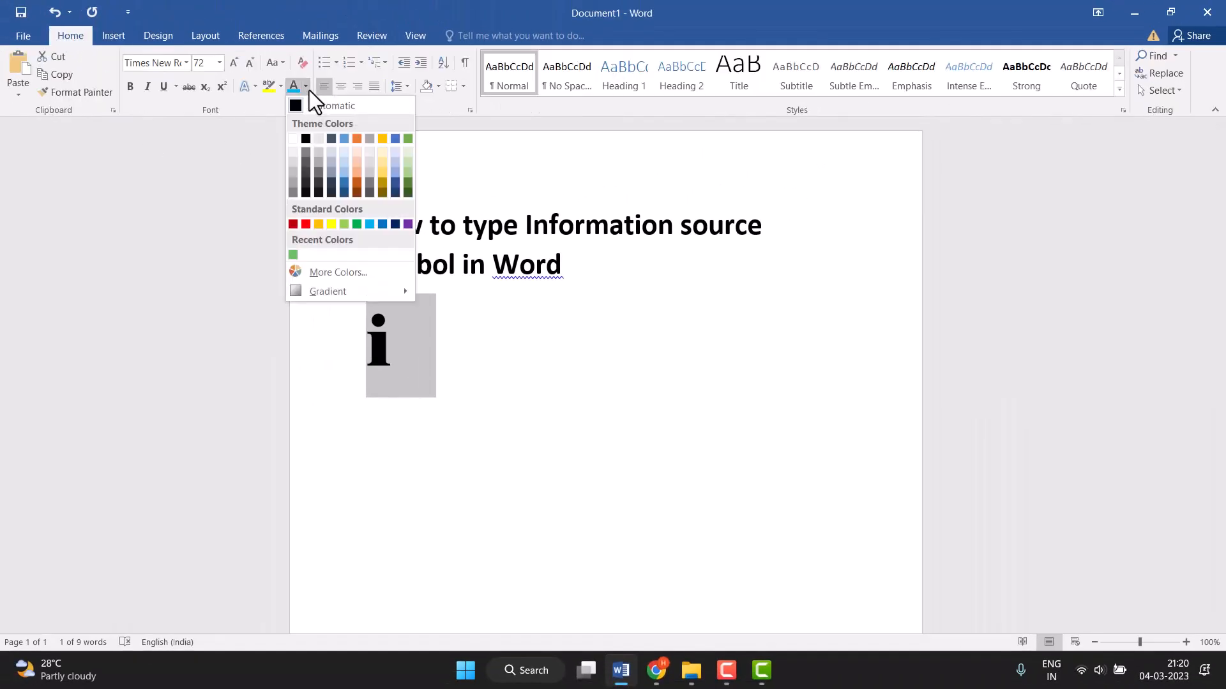
pyautogui.moveTo(328, 145)
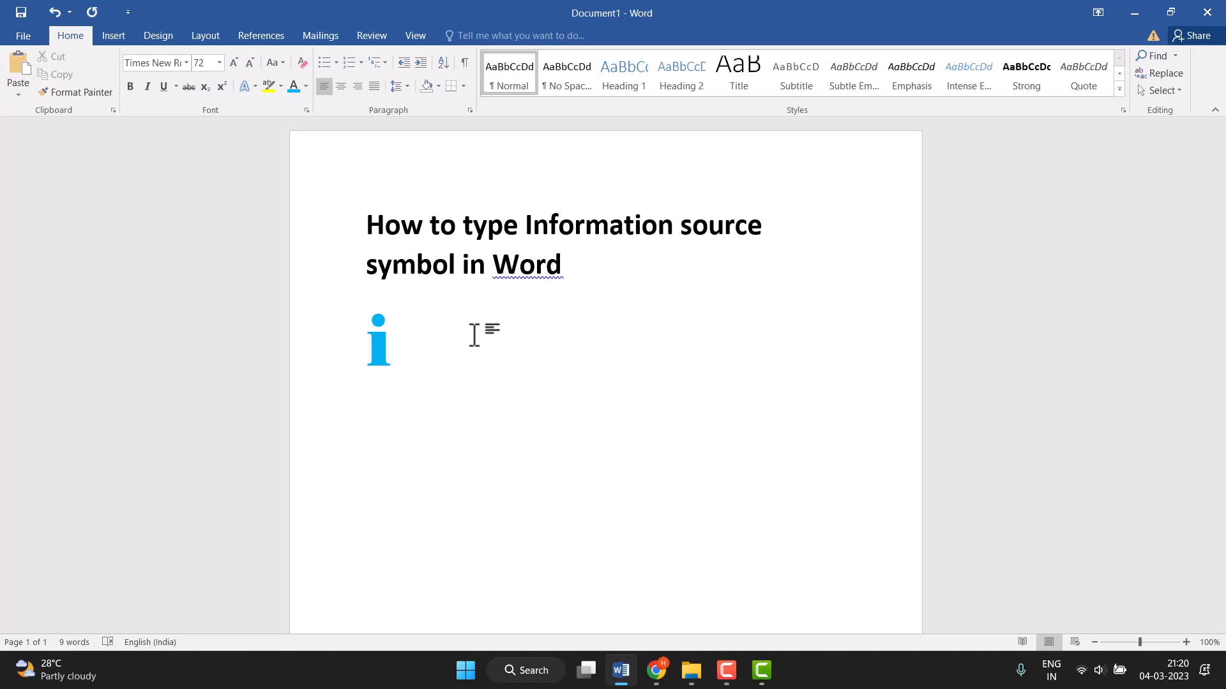
pyautogui.click(391, 341)
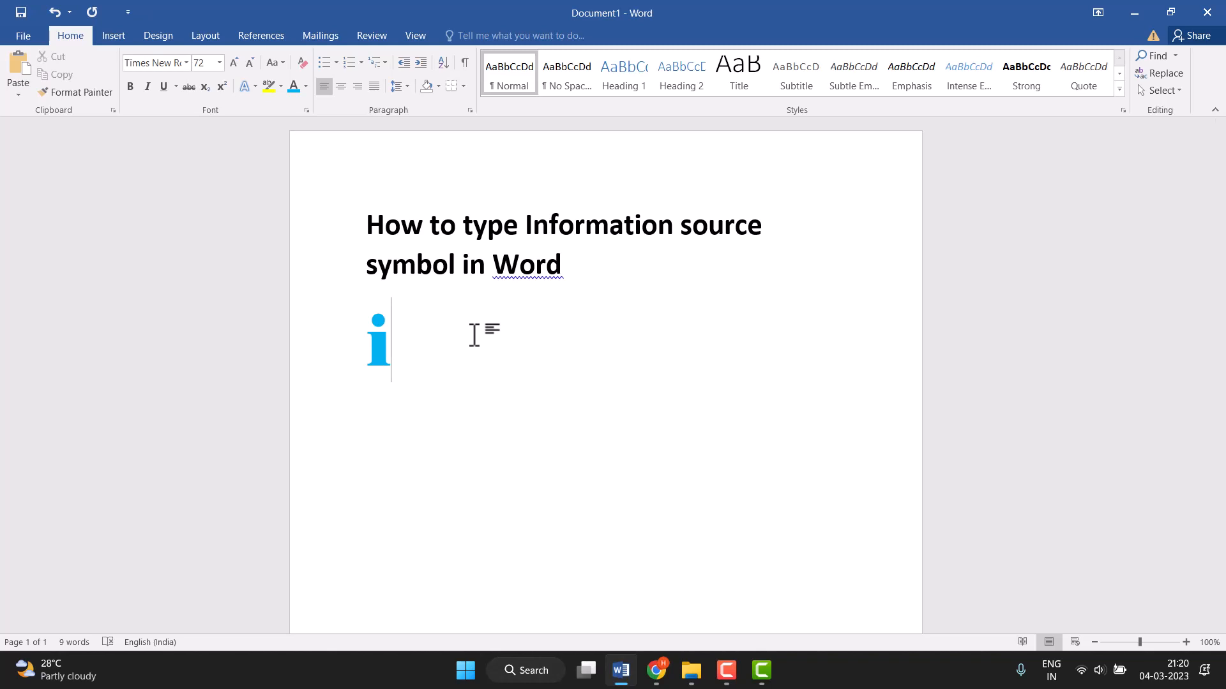